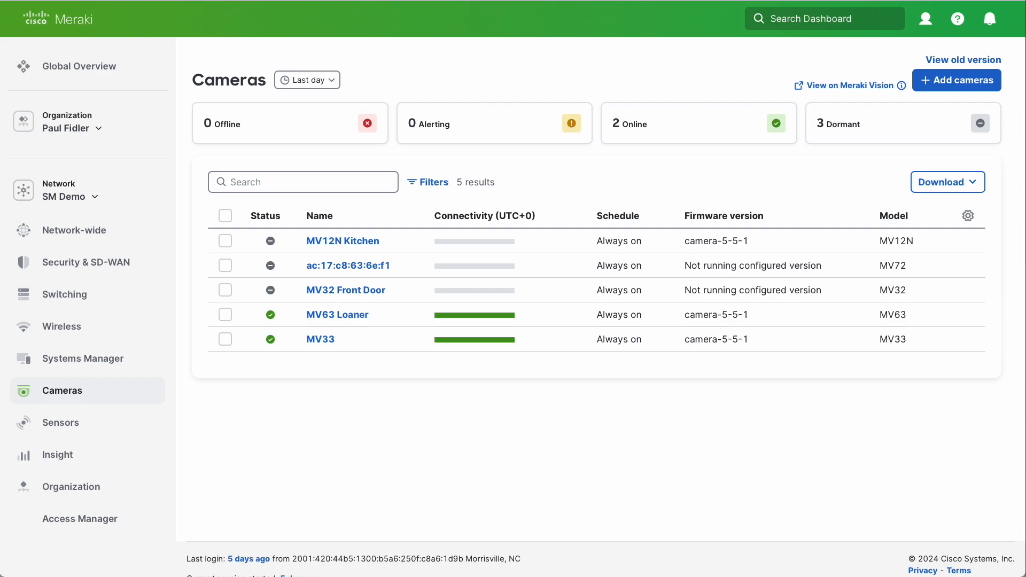
pyautogui.moveTo(487, 480)
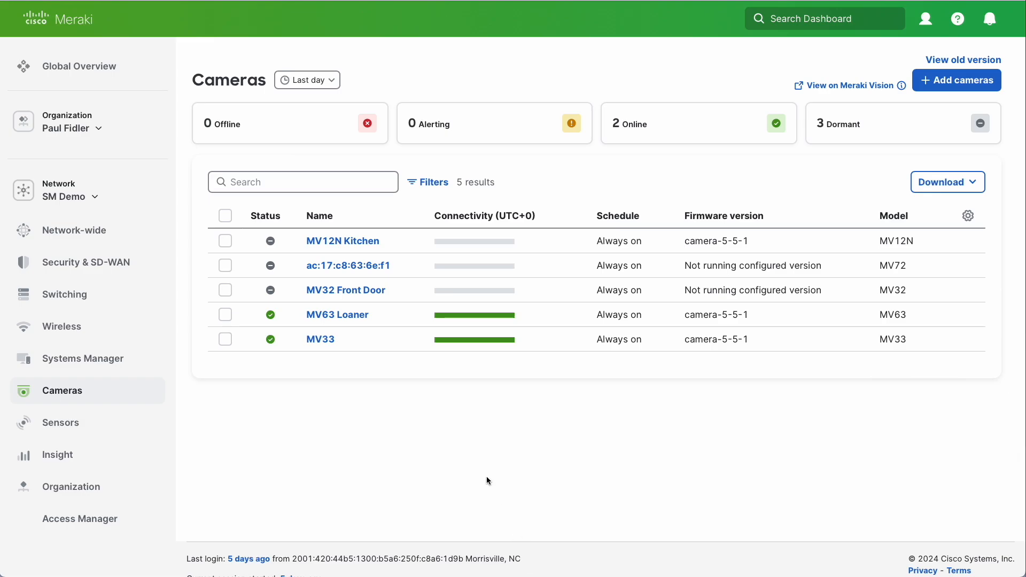
# Open the MV33 camera and its Analytics tab, with no counting area yet
pyautogui.click(320, 339)
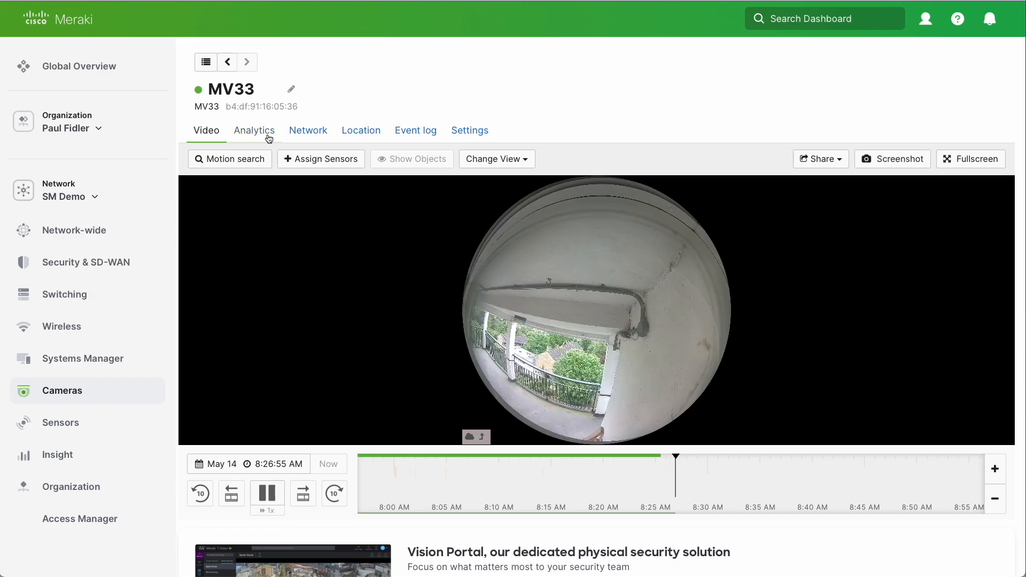
pyautogui.click(254, 130)
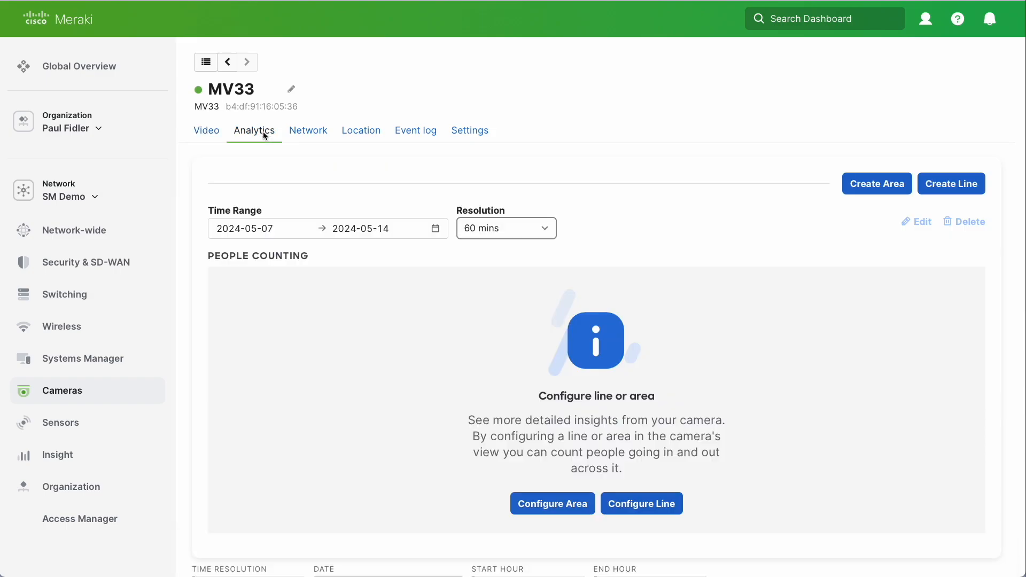
pyautogui.moveTo(745, 230)
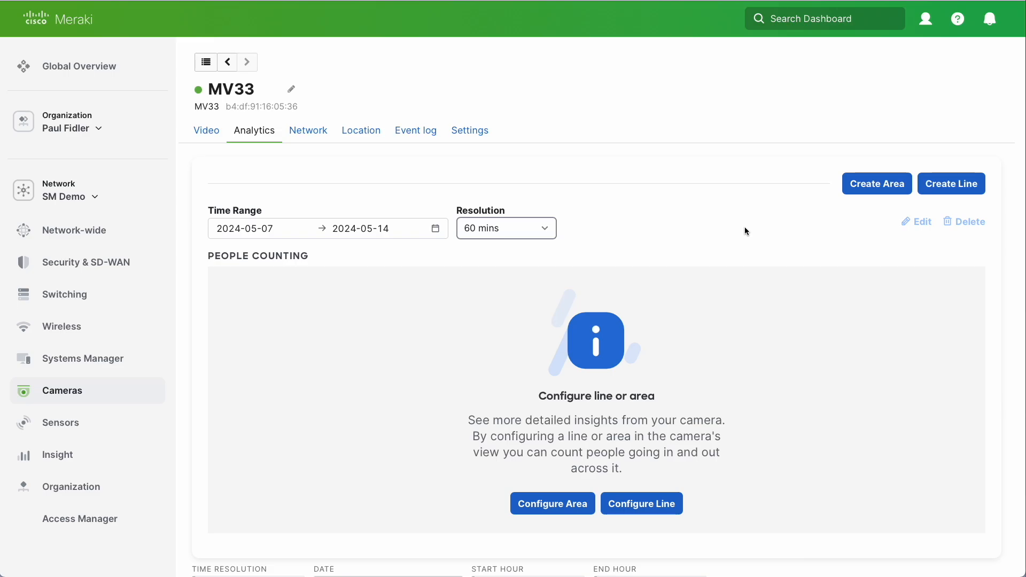
pyautogui.moveTo(875, 187)
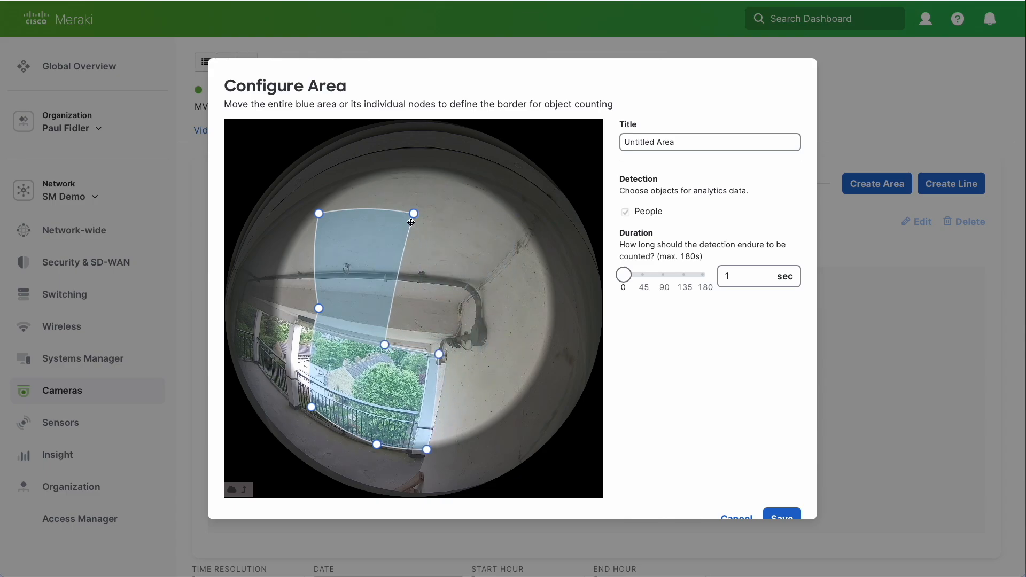
# Reshape the counting area over the railing opening, title it 'Front Door', and save
pyautogui.moveTo(412, 213); pyautogui.dragTo(319, 213)
pyautogui.write('F')
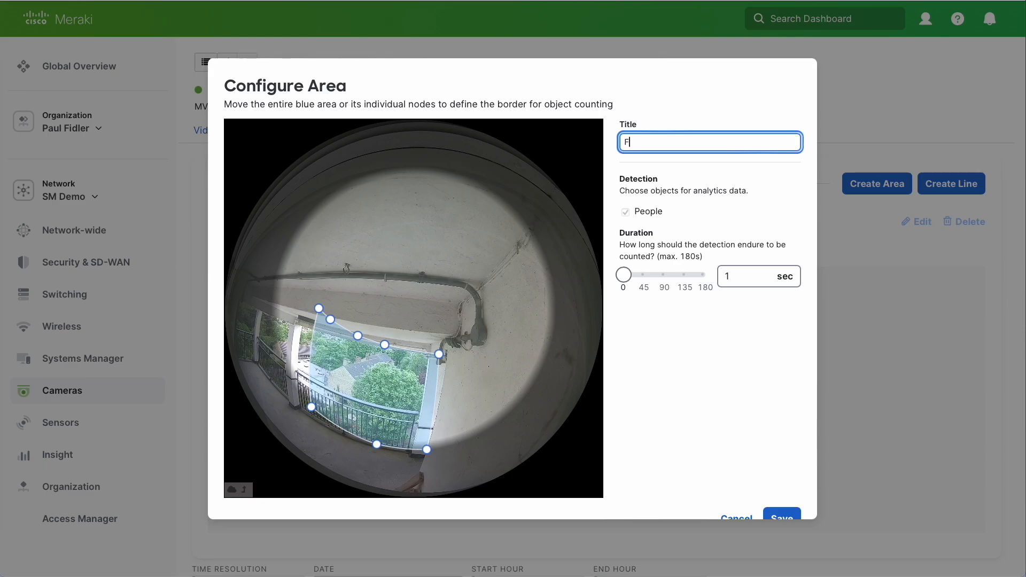
pyautogui.write('ront D')
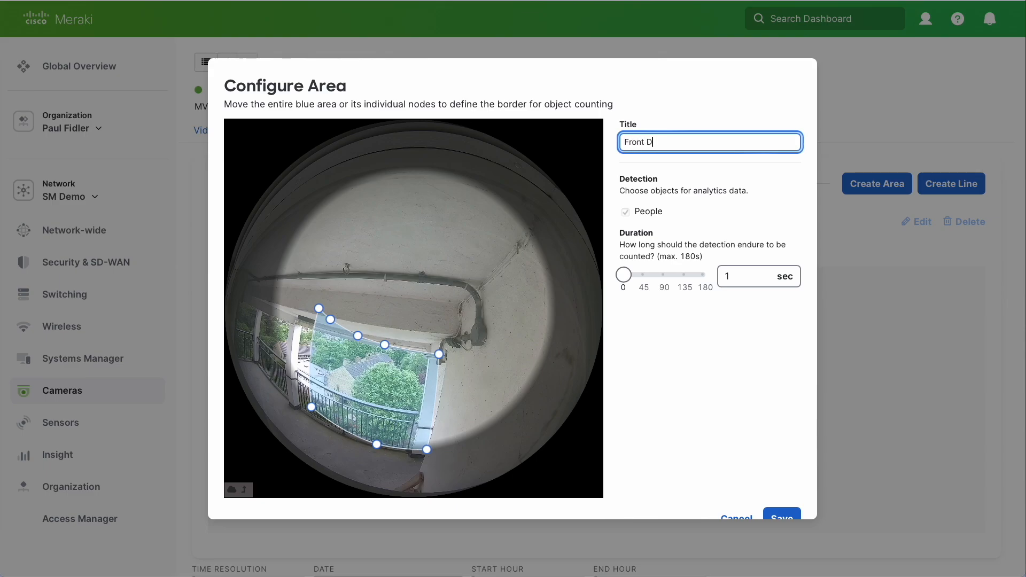
pyautogui.write('oor')
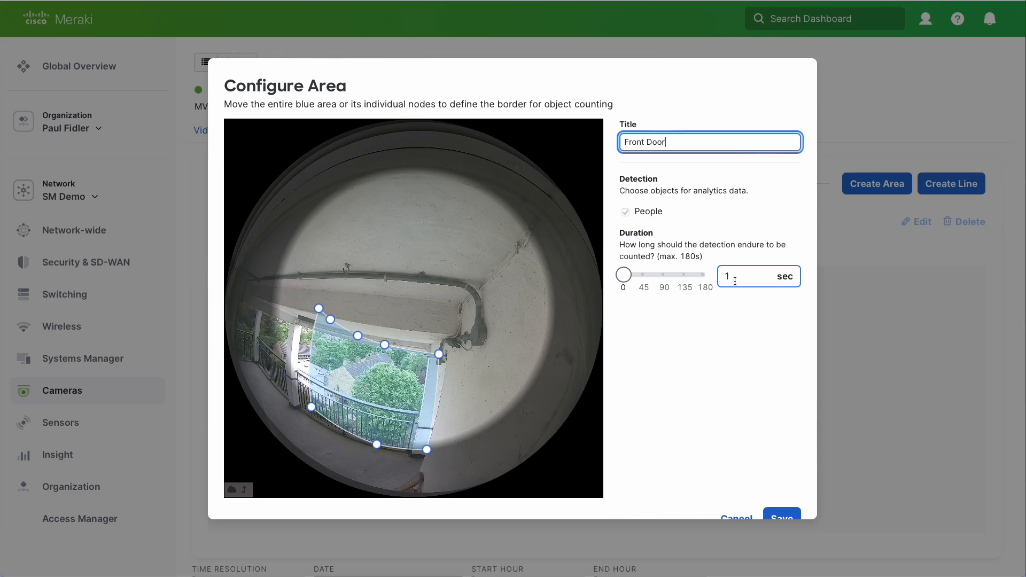
pyautogui.moveTo(754, 309)
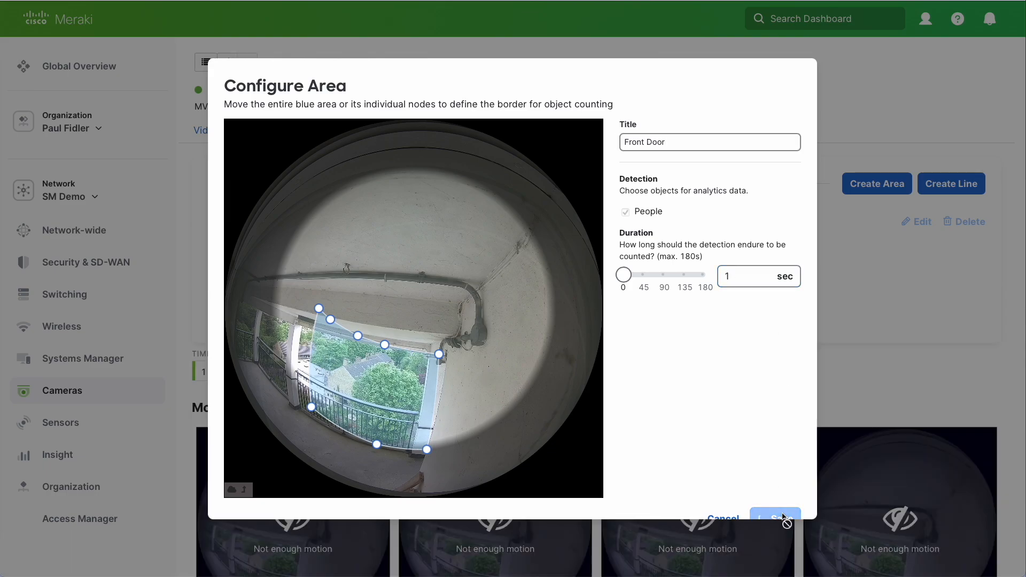
pyautogui.click(775, 518)
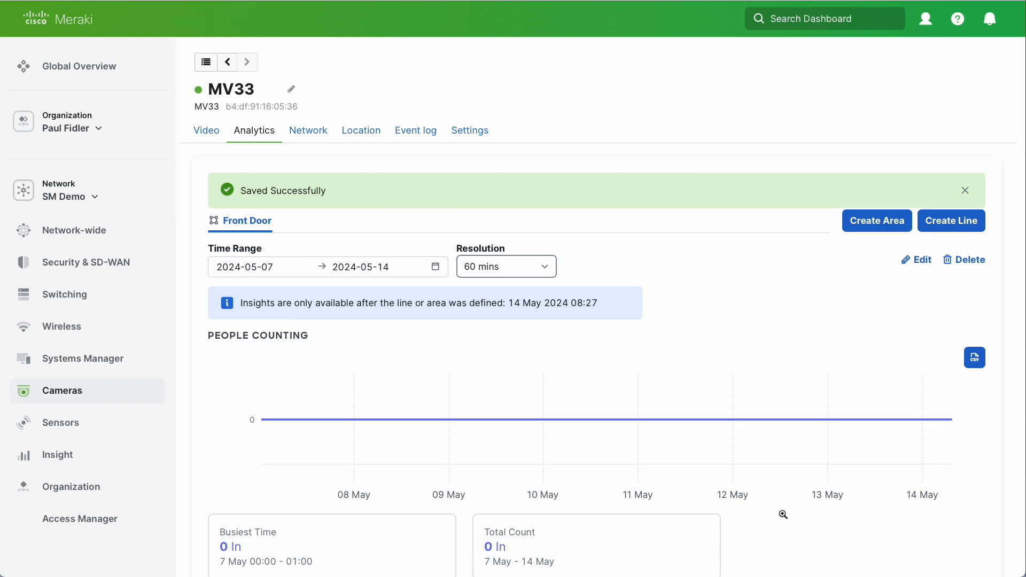
# Return to the Cameras list and reopen the MV33 camera page
pyautogui.click(62, 391)
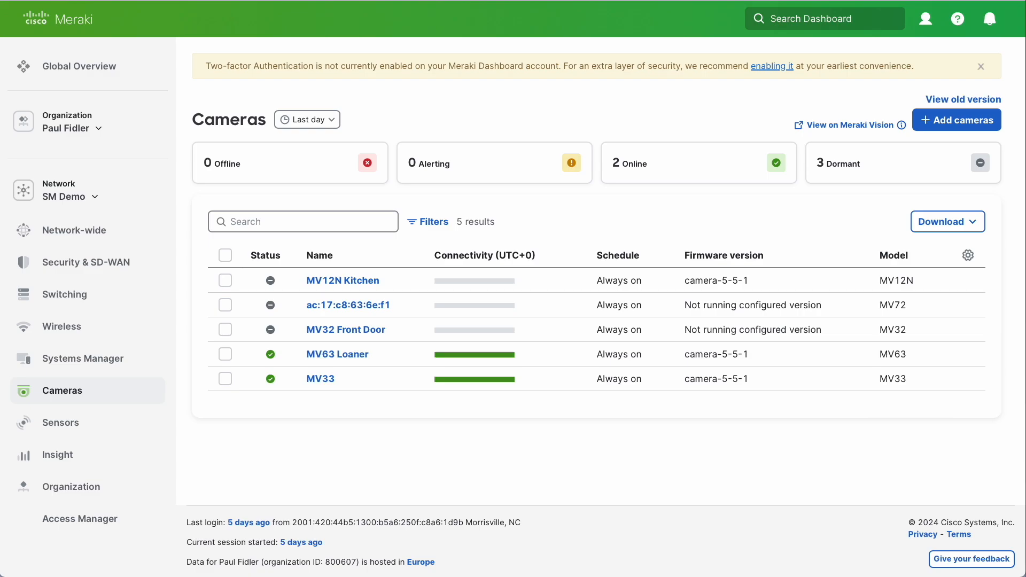
pyautogui.moveTo(337, 410)
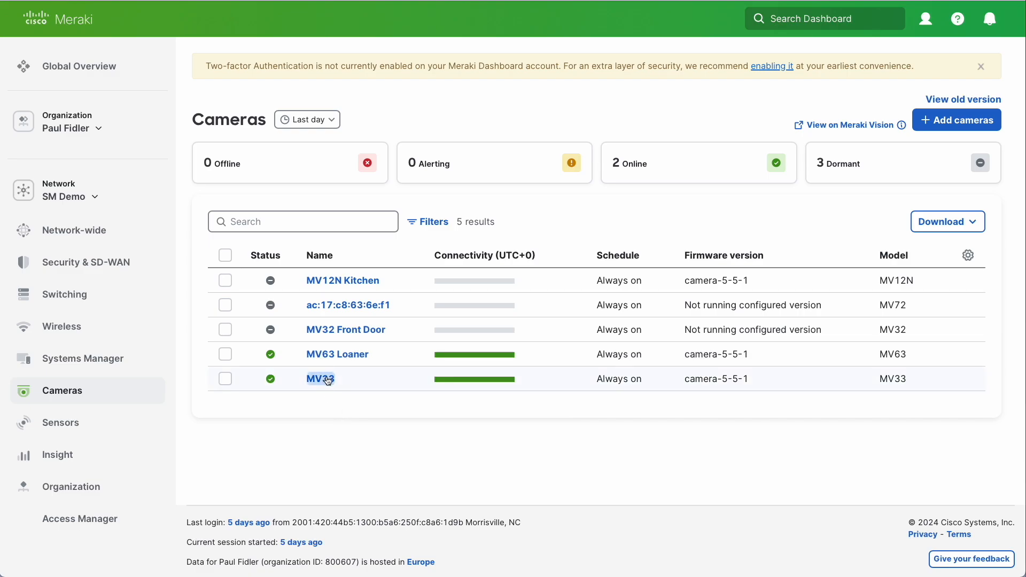
pyautogui.click(320, 379)
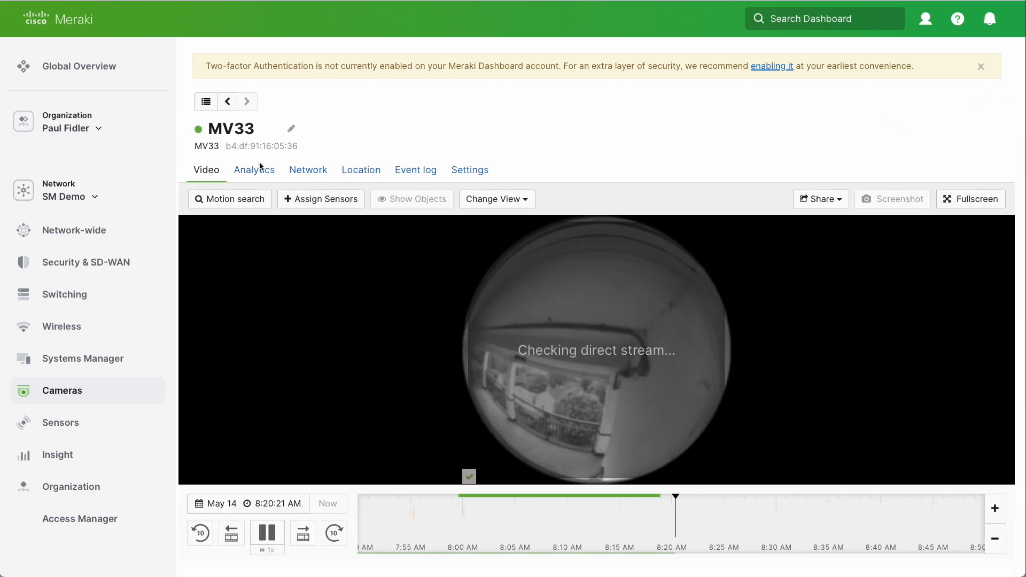
# Show MV33's Front Door counting chart for 7–14 May, totalling 61 people in
pyautogui.click(254, 170)
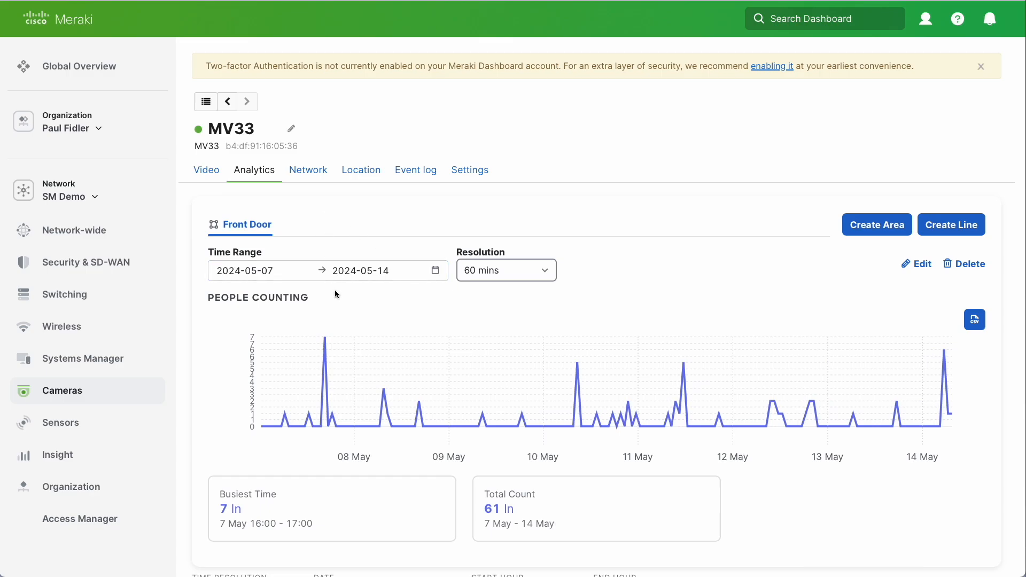
pyautogui.moveTo(324, 338)
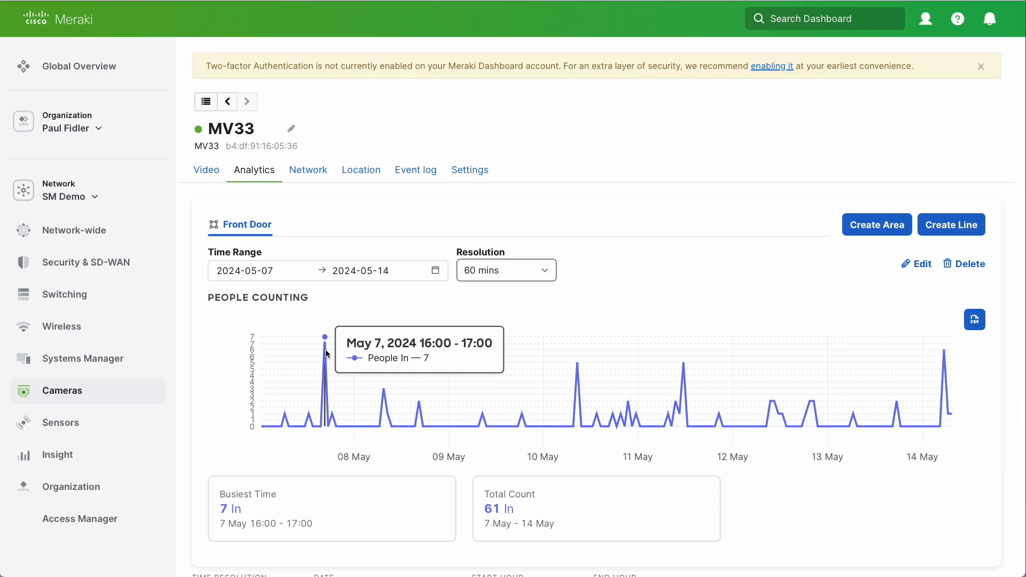
pyautogui.moveTo(577, 362)
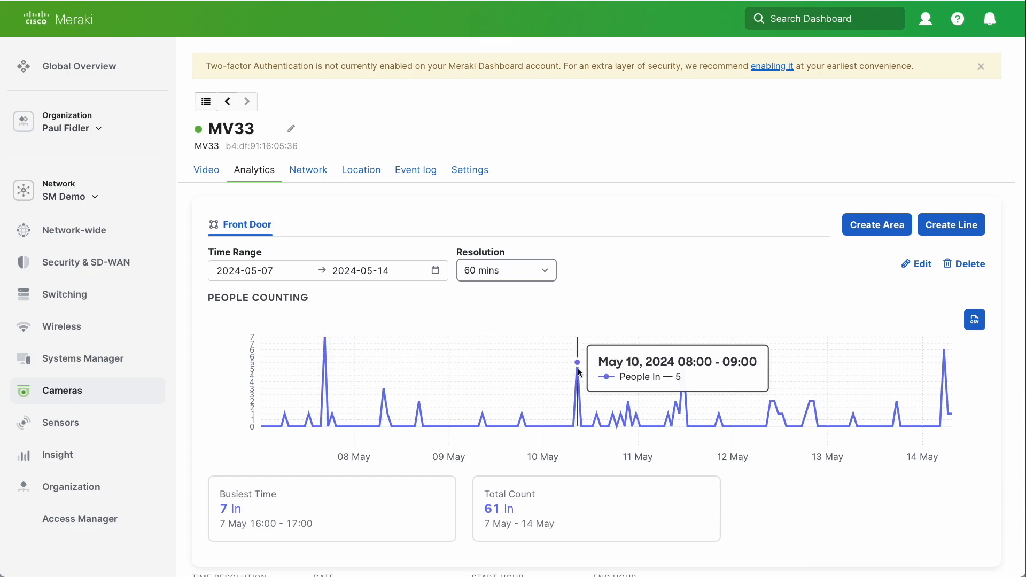
pyautogui.moveTo(682, 225)
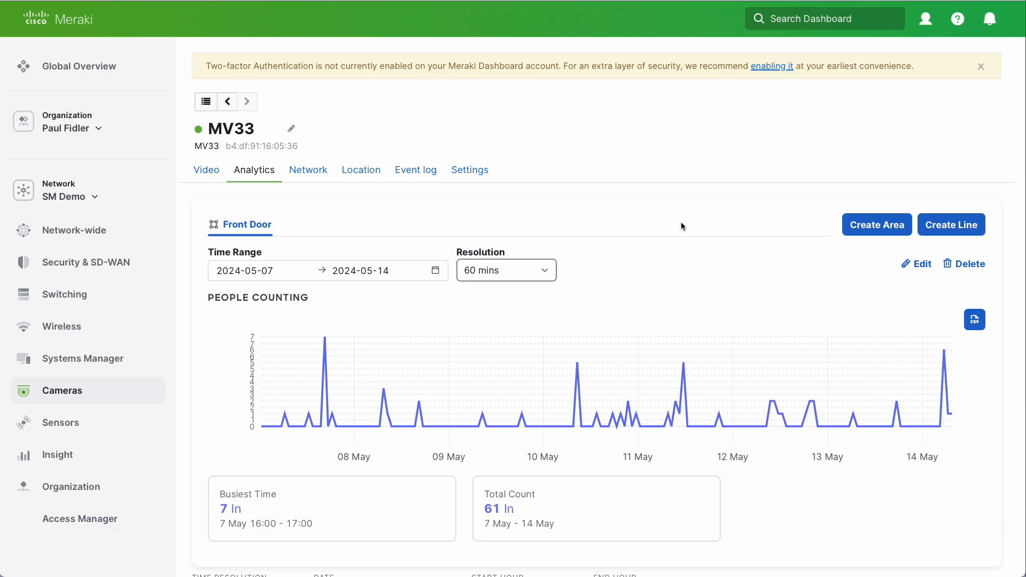